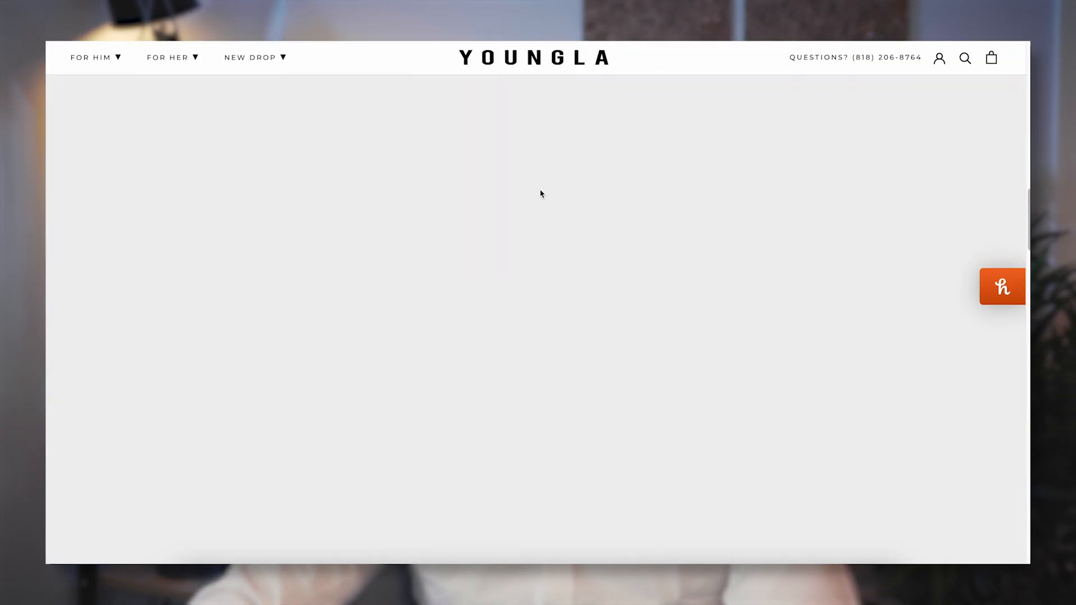
Scroll away from the YoungLA store back toward the Ad Library search.
scroll(down, 3)
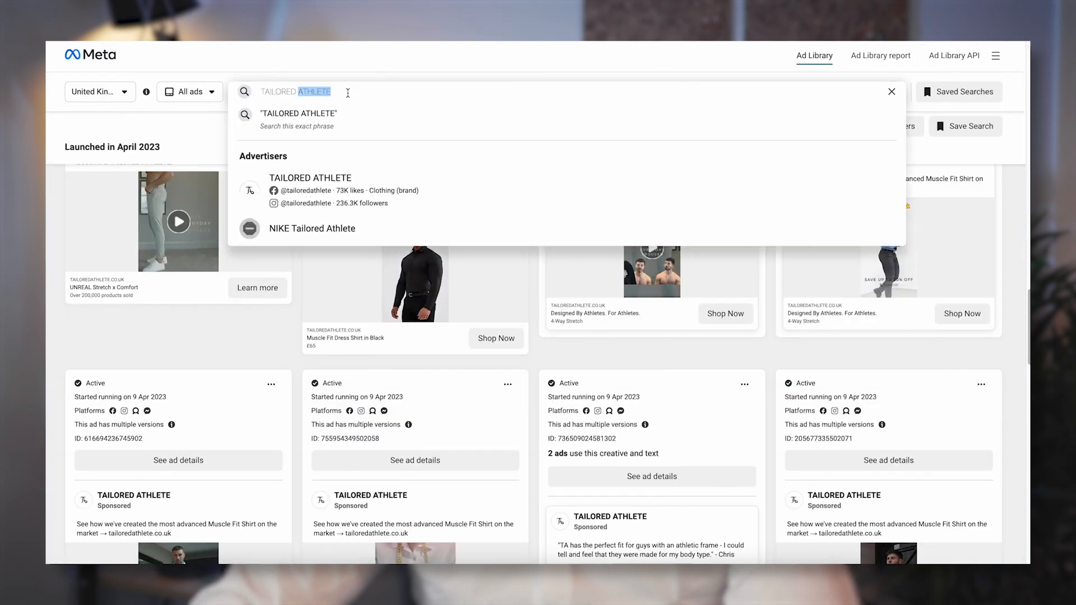
Search advertisers for 'young la' and scroll the full list of 11 more matches.
text(young la)
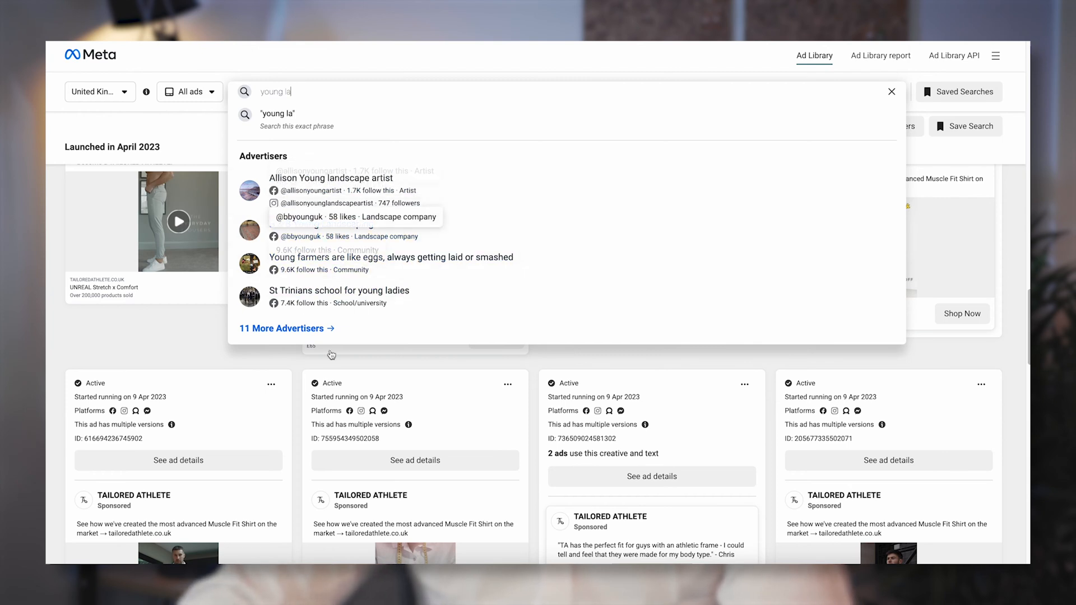
click(281, 328)
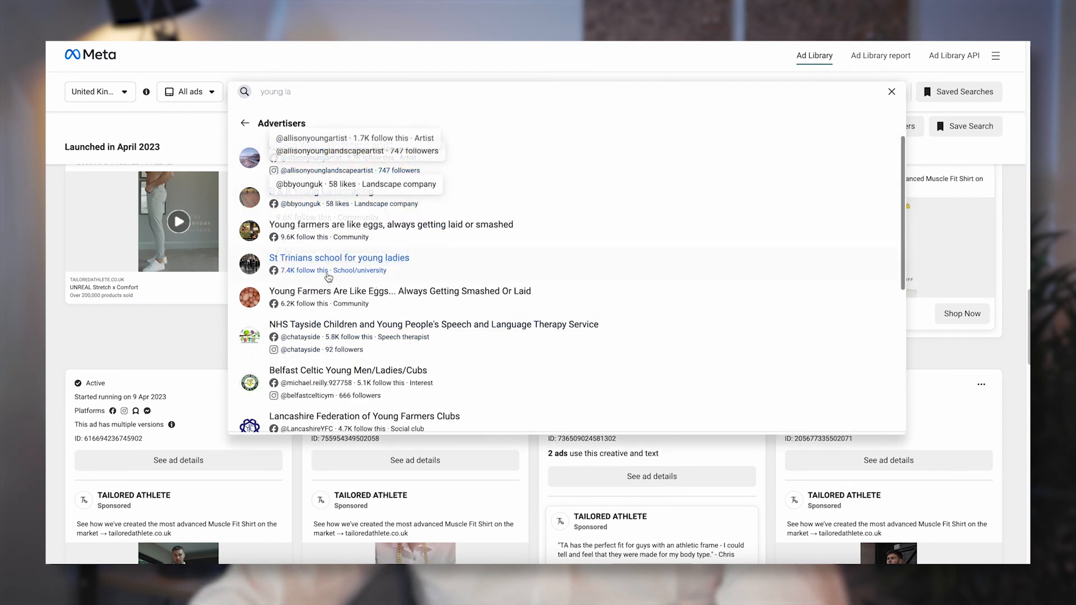
scroll(down, 3)
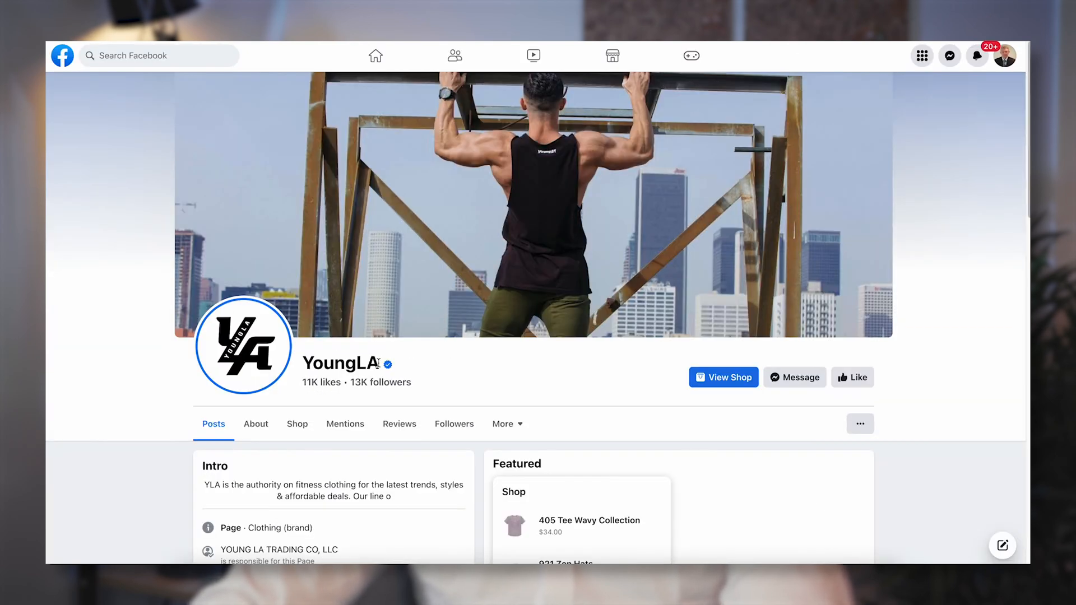
Select the YoungLA page name to copy it for the Ad Library search.
double_click(339, 362)
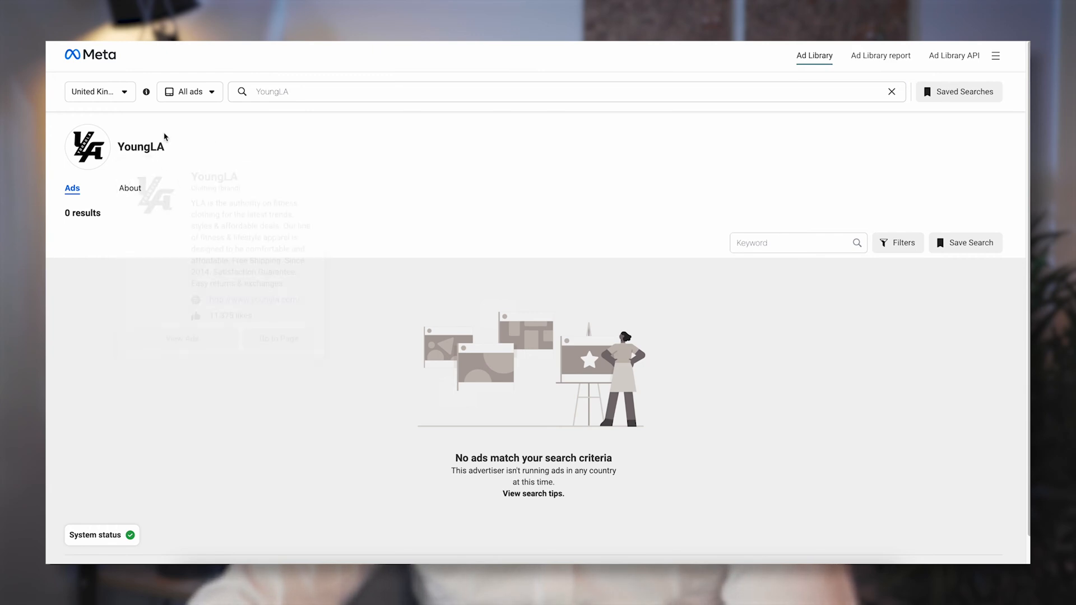
Widen the country filter to All and pick the verified YoungLA advertiser.
click(190, 92)
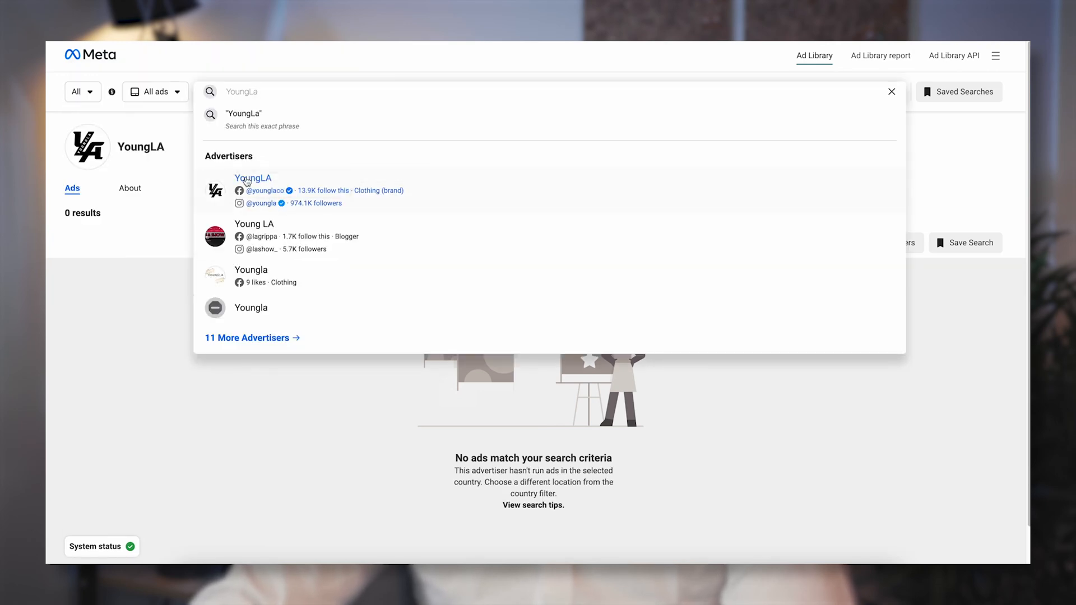
click(253, 177)
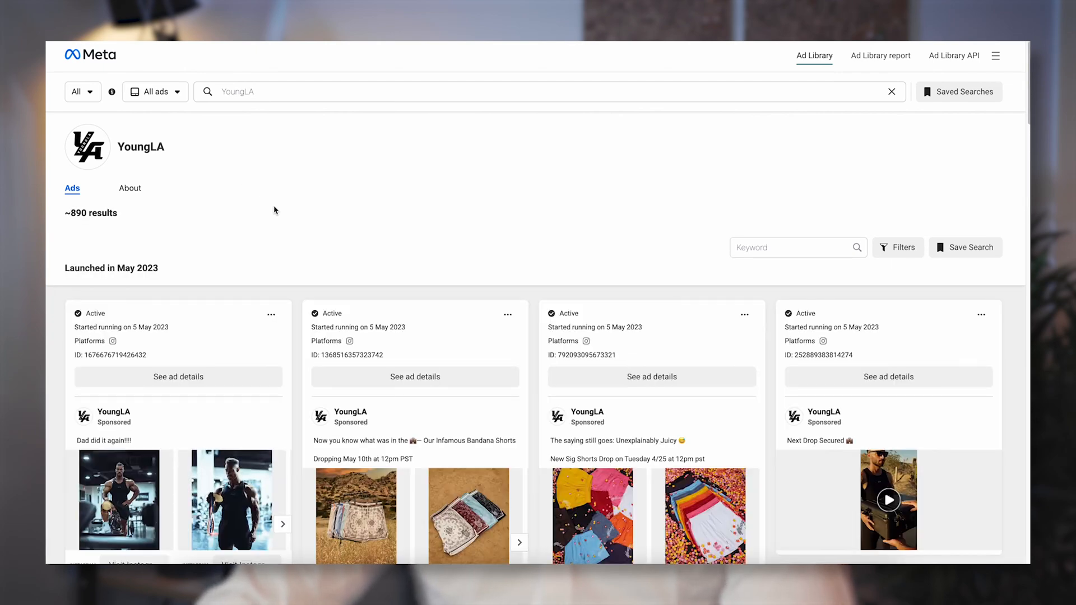
Advance the 'Dad did it again' ad carousel to its next images.
scroll(down, 3)
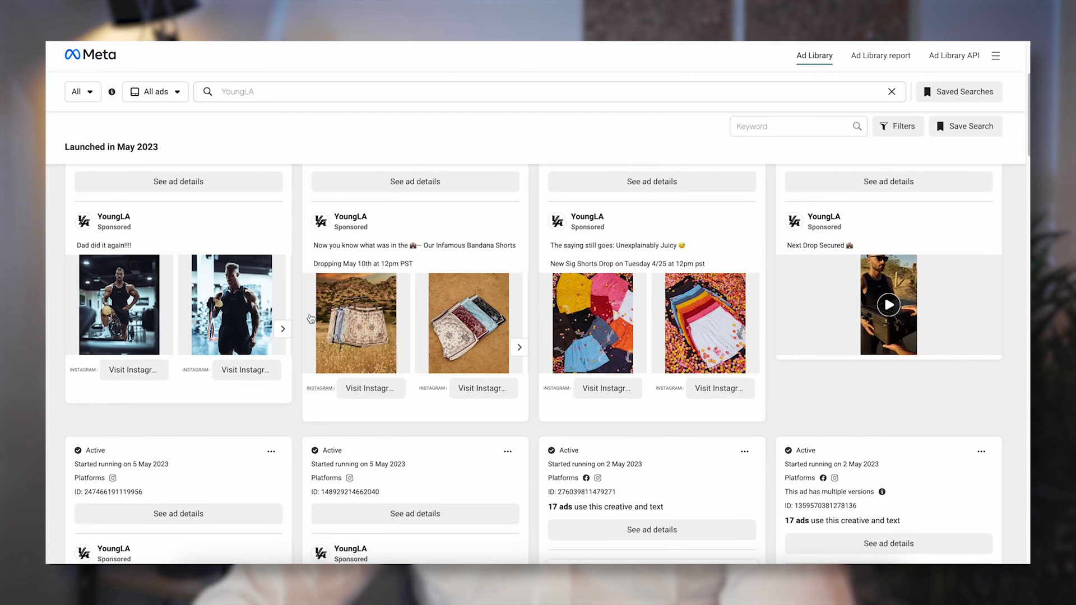
click(281, 327)
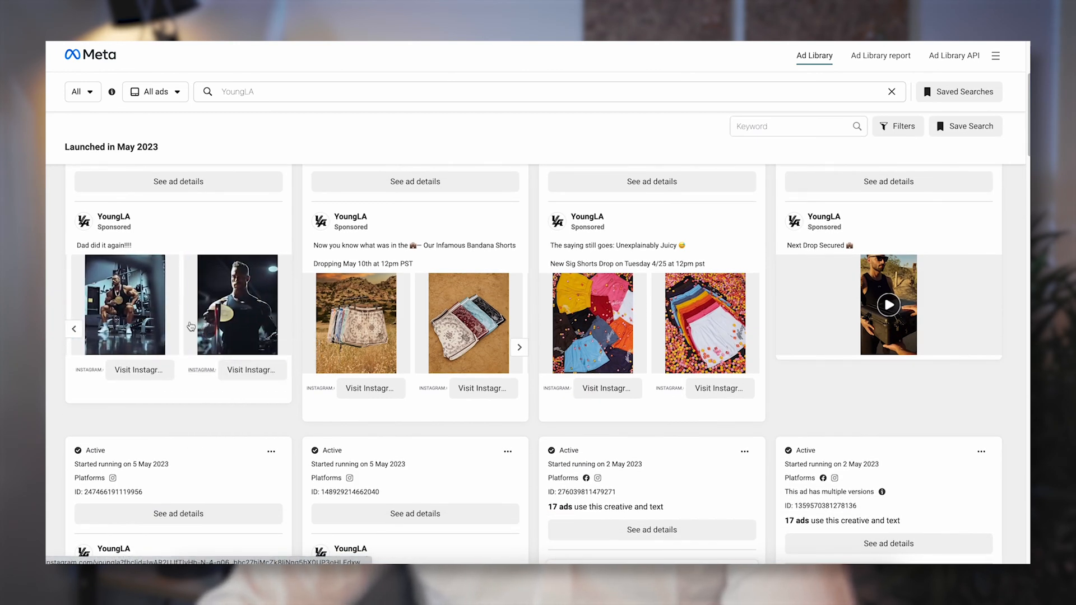
scroll(up, 3)
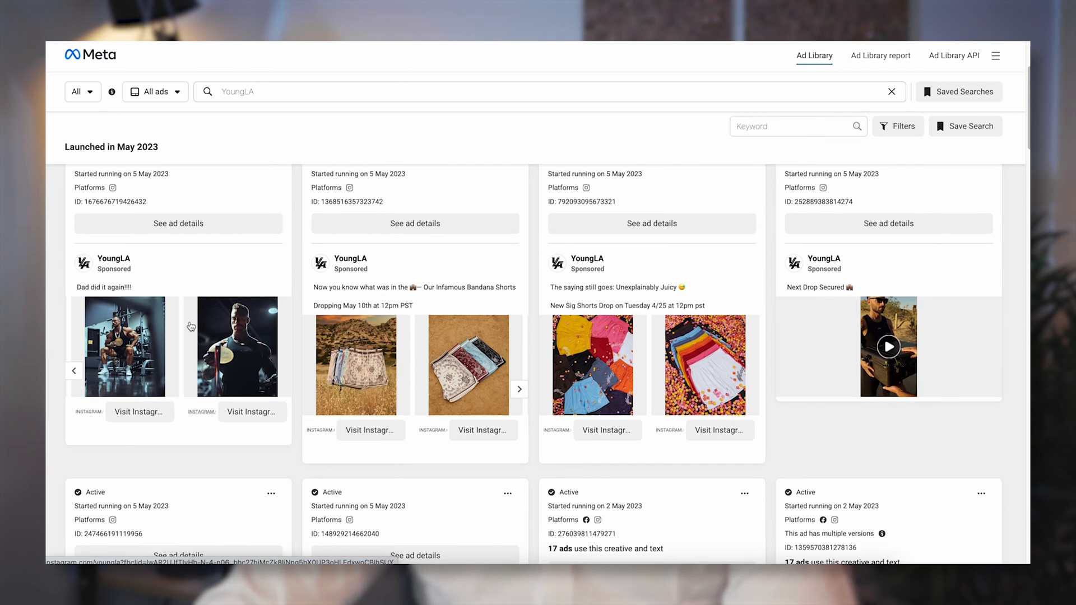